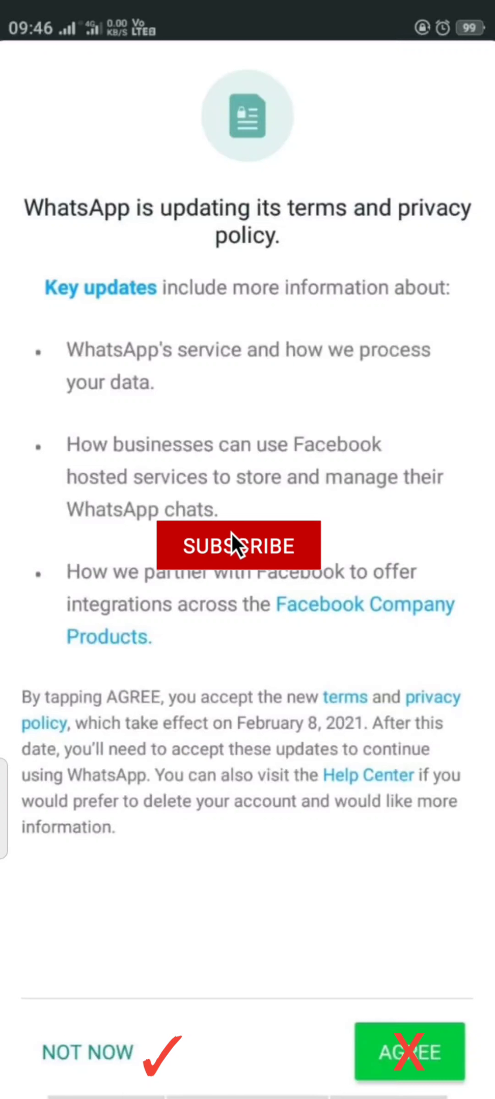
Step: Search the Play Store for 'telegra' and choose the Telegram suggestion to install it
{"action": "left_click", "coordinate": [238, 546]}
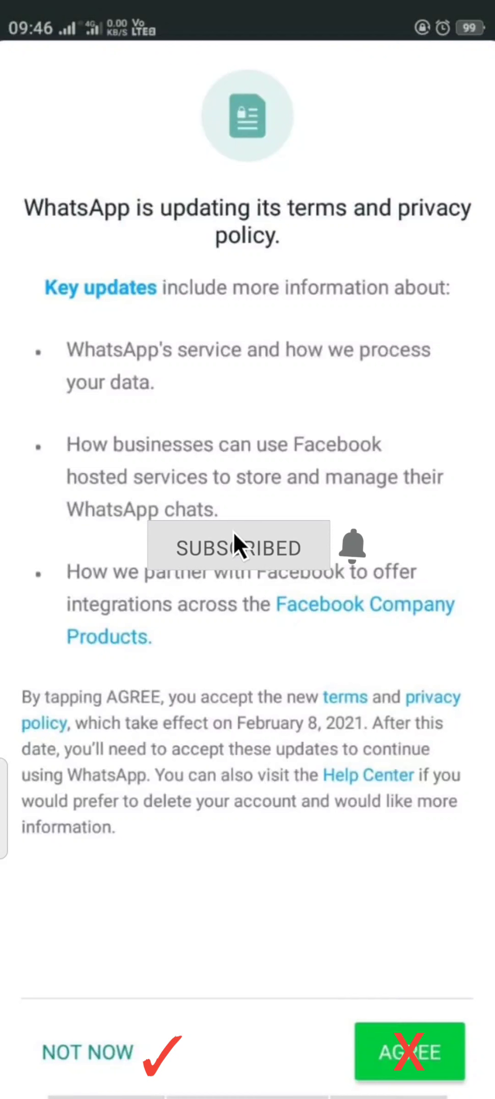
{"action": "mouse_move", "coordinate": [354, 565]}
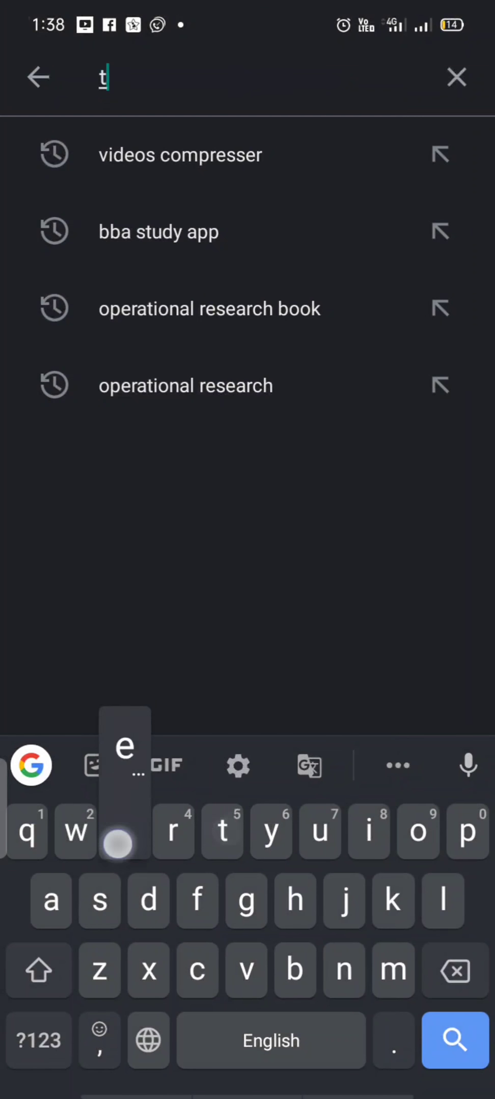
{"action": "type", "text": "telegra"}
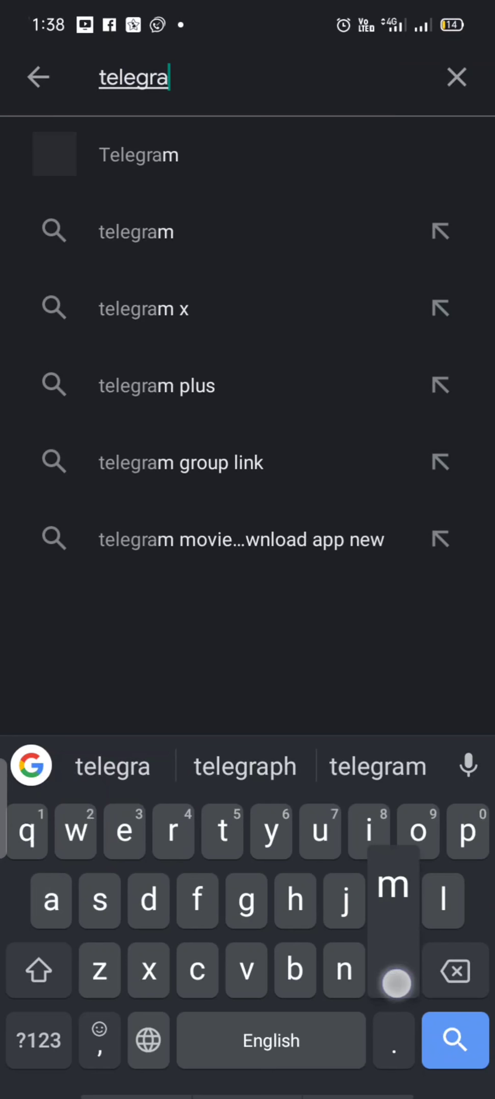
{"action": "left_click", "coordinate": [138, 155]}
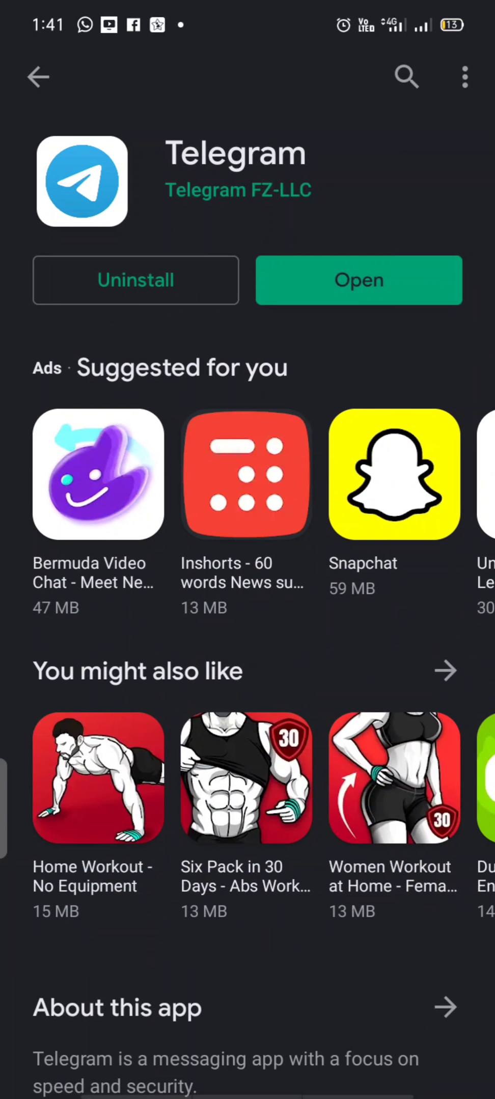
Step: Open the installed Telegram app and tap Start Messaging on its welcome tour
{"action": "left_click", "coordinate": [359, 280]}
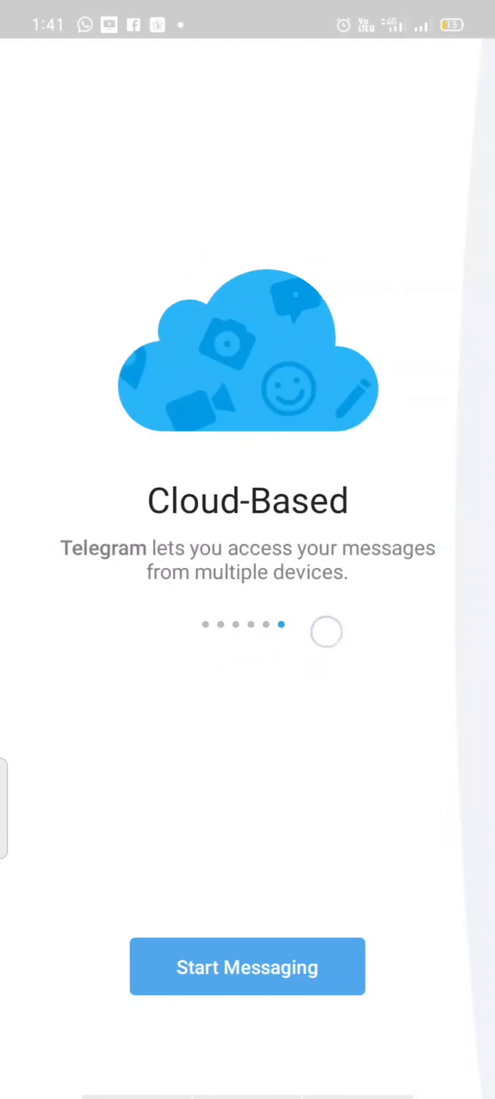
{"action": "left_click", "coordinate": [247, 966]}
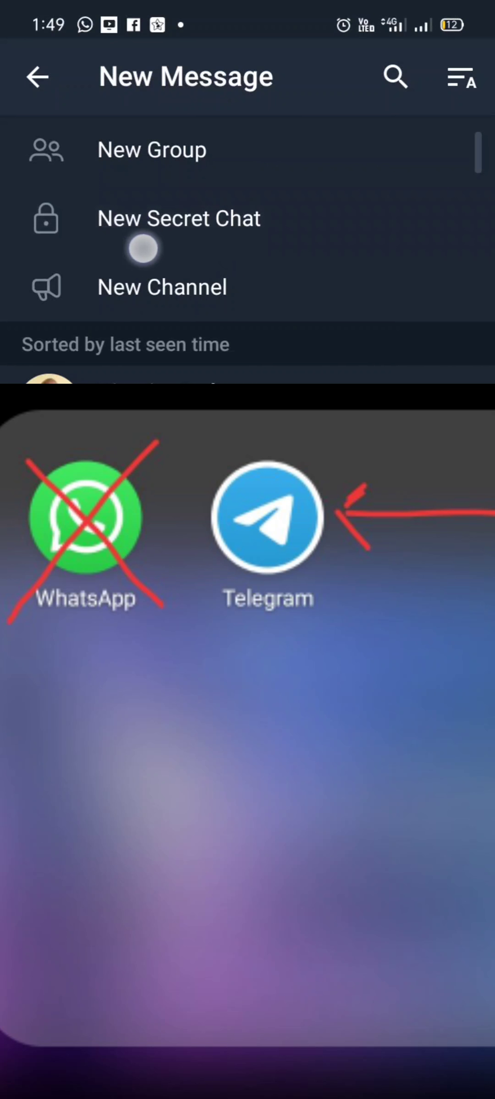
Step: Open the New Message screen showing New Group, New Secret Chat and New Channel
{"action": "left_click", "coordinate": [142, 249]}
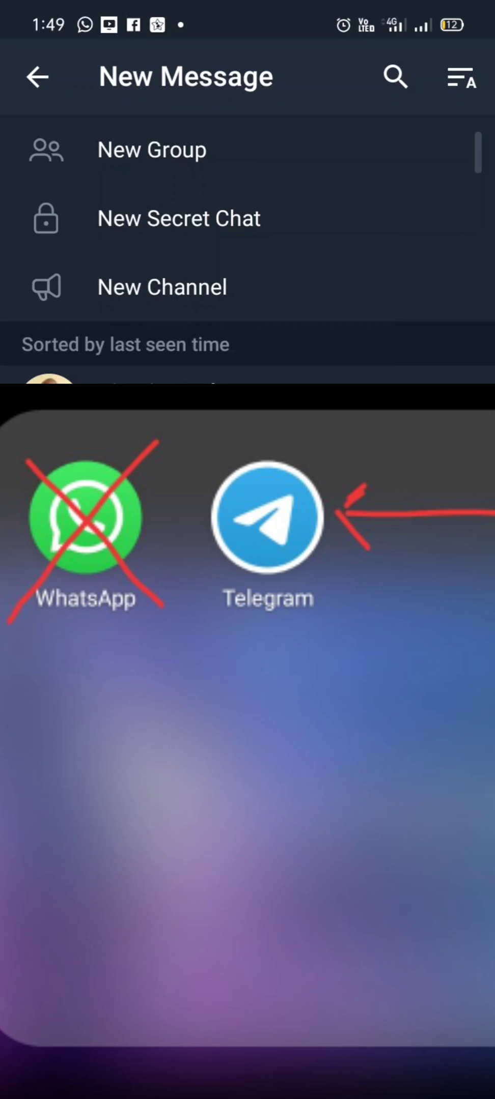